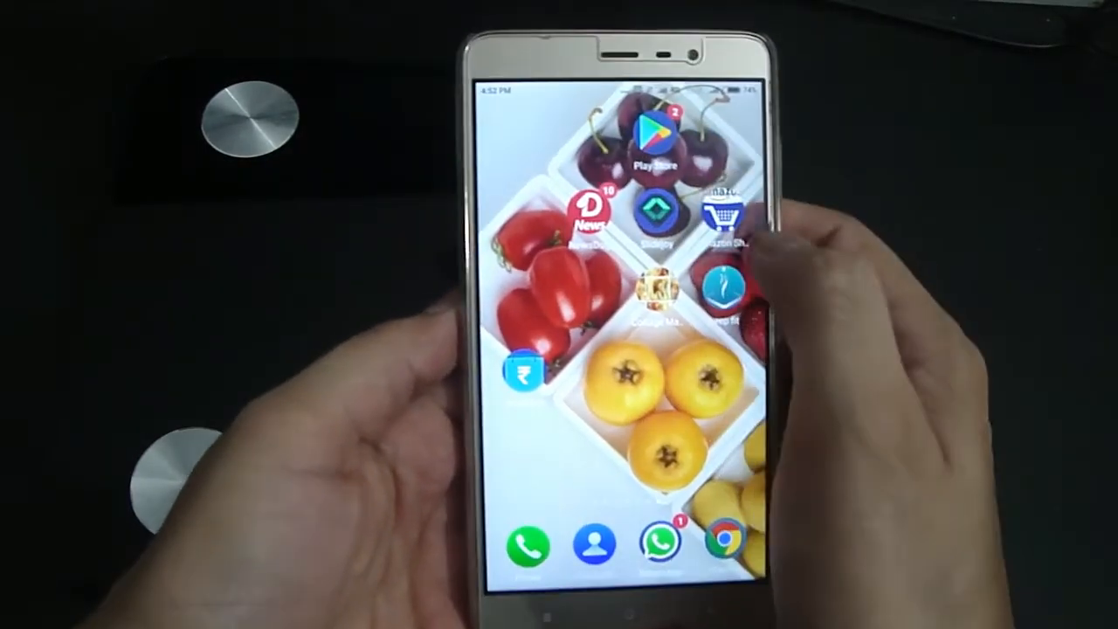
Open the Play Store and find the installed keepfit app's listing.
click(657, 135)
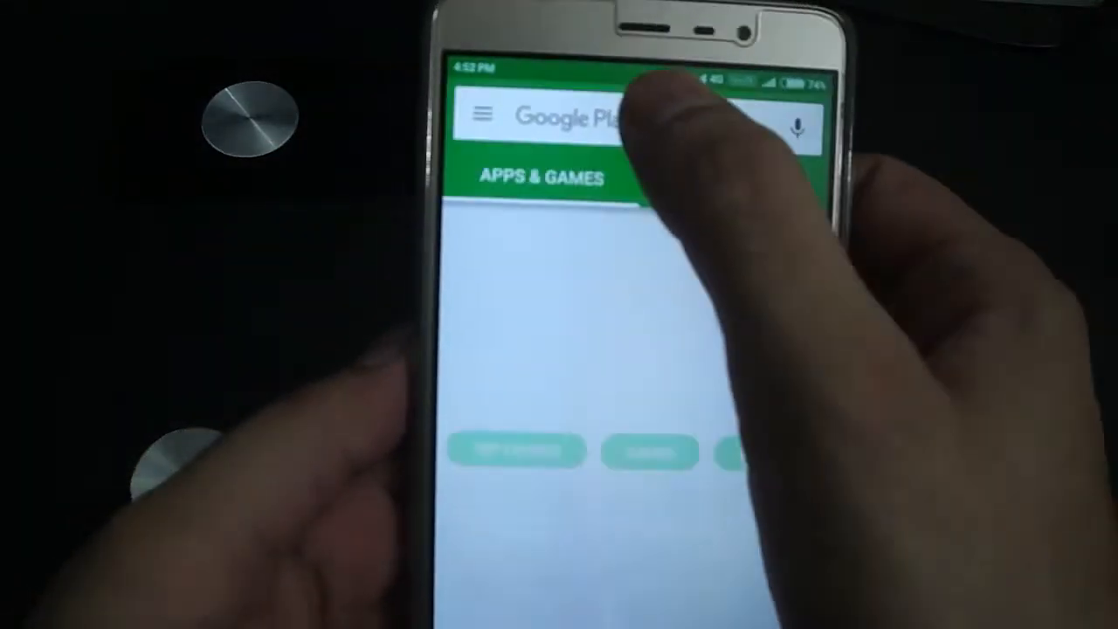
click(567, 118)
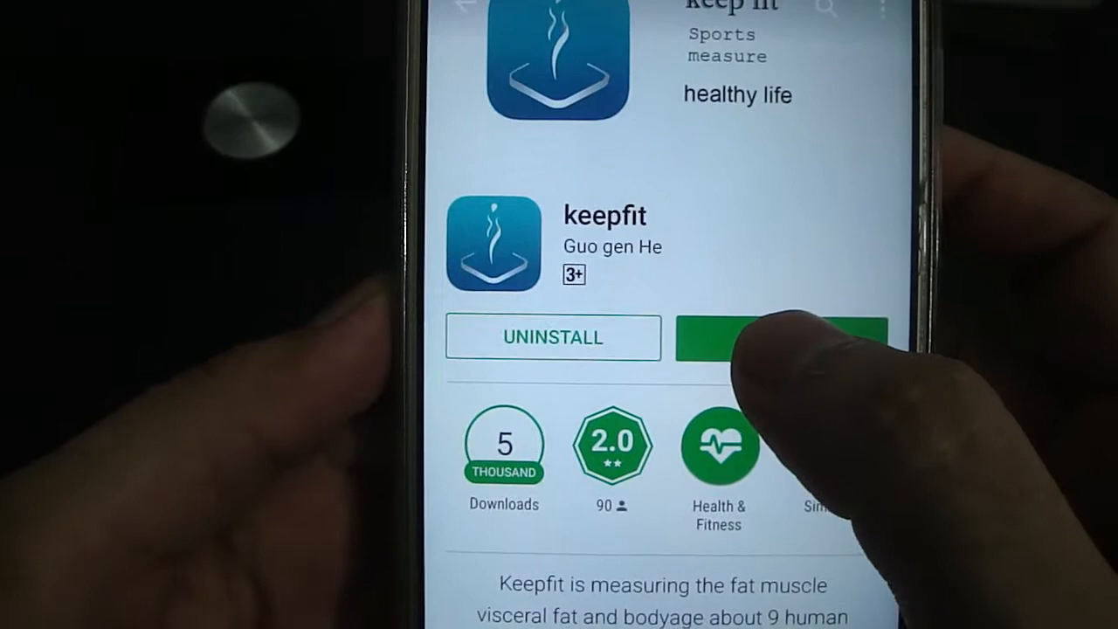
Launch keepfit, set the weight unit to kg, and go to the sign-in screen.
click(782, 338)
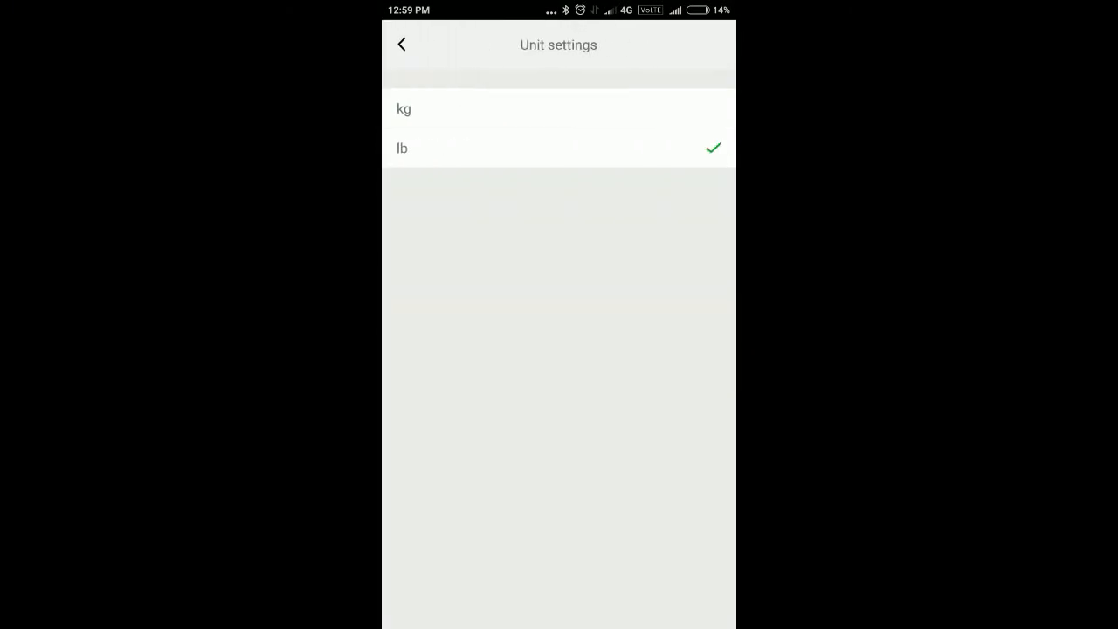
click(401, 44)
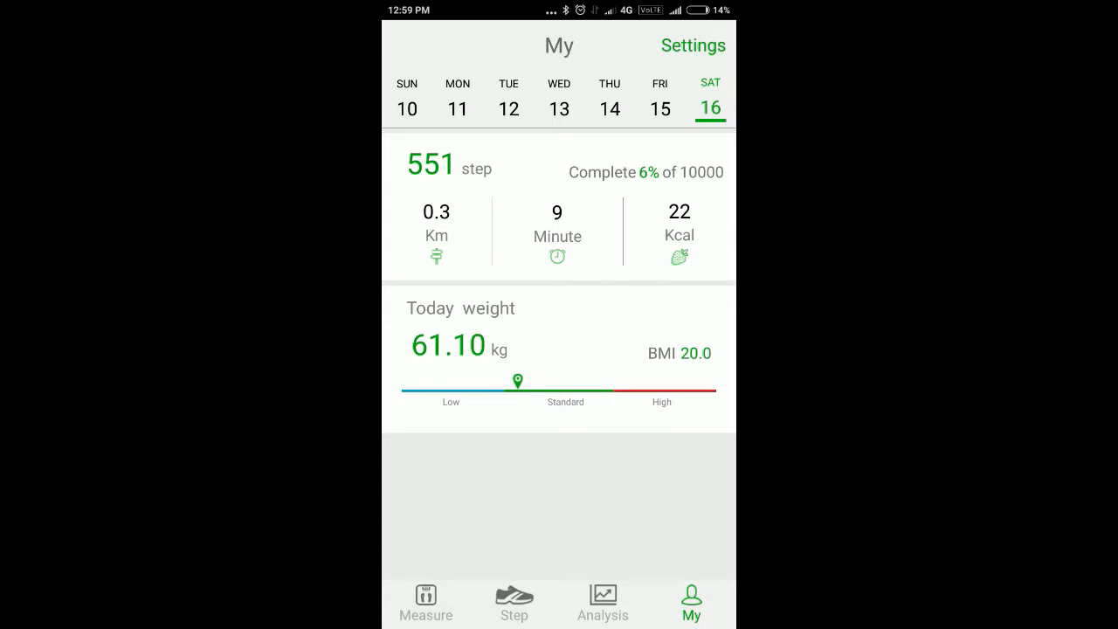
click(692, 46)
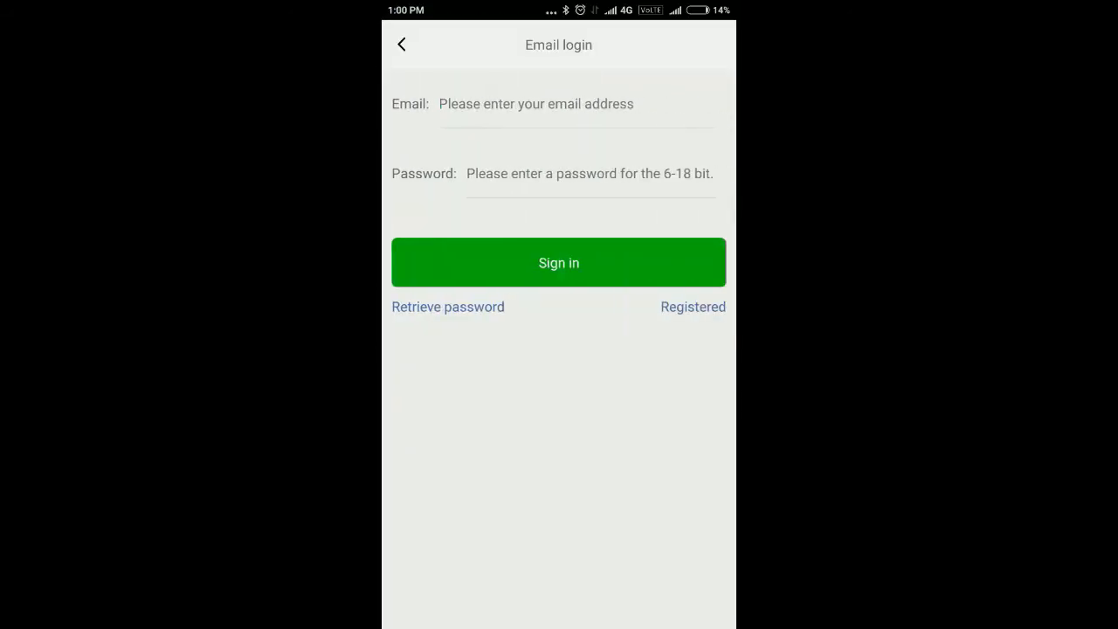
click(536, 104)
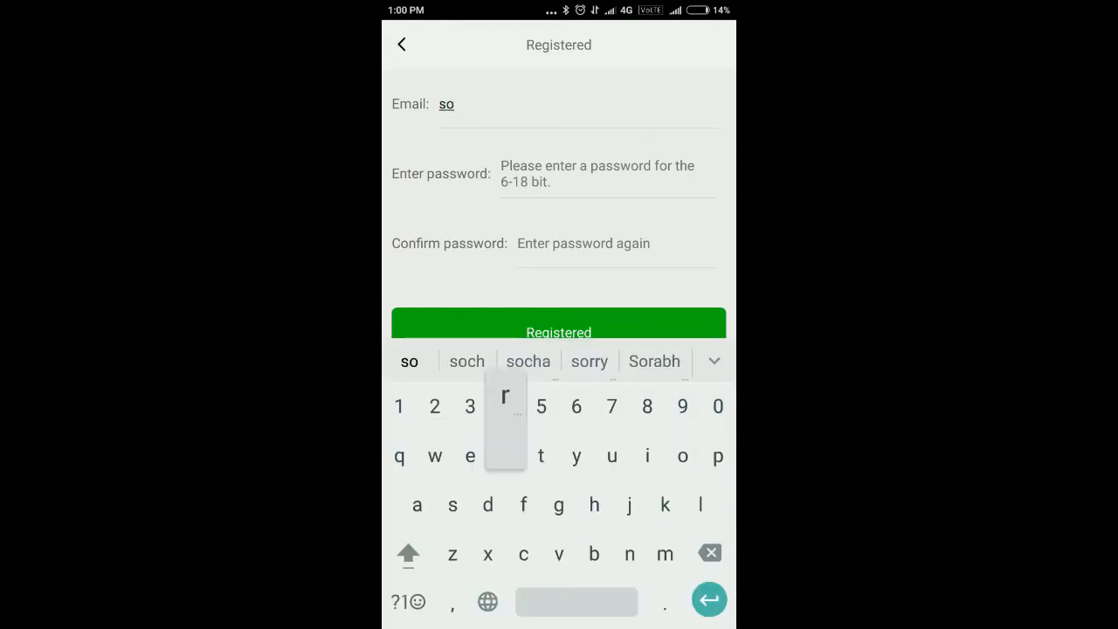
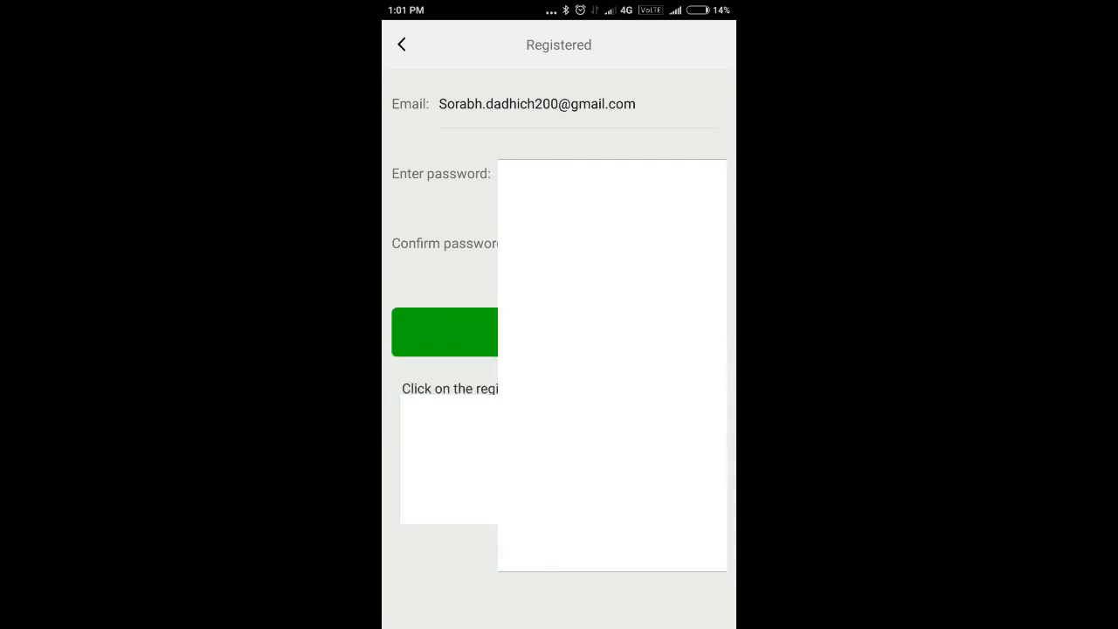
click(445, 331)
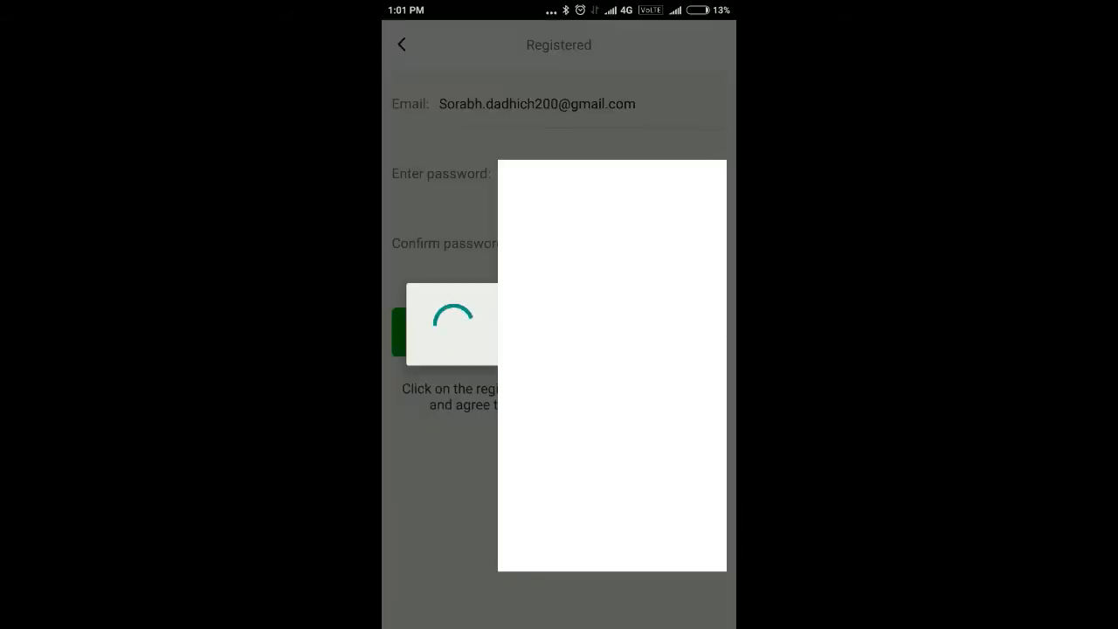